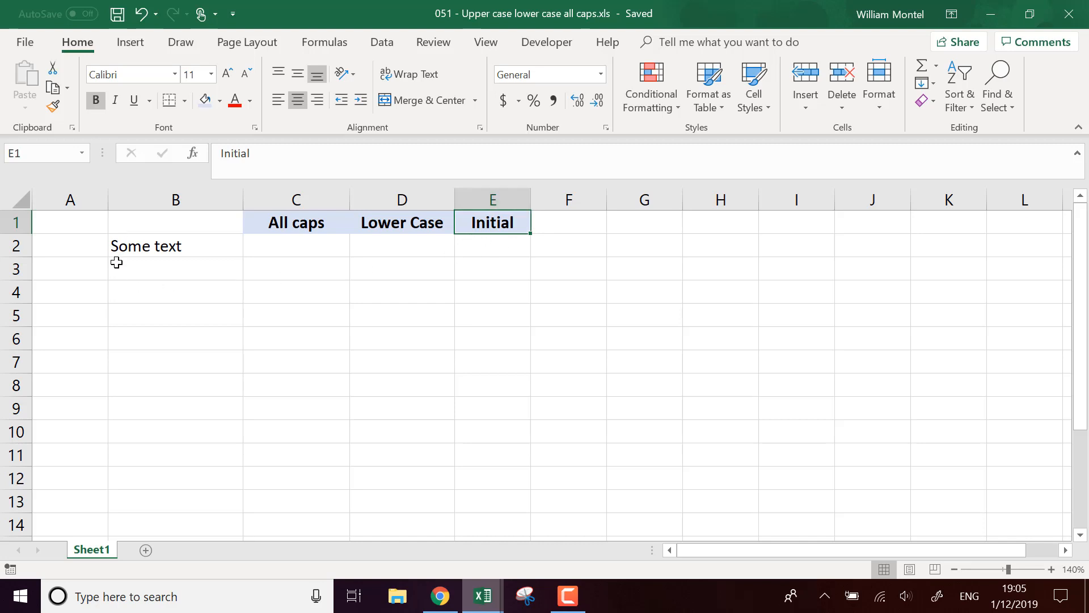
mouse_move(147, 265)
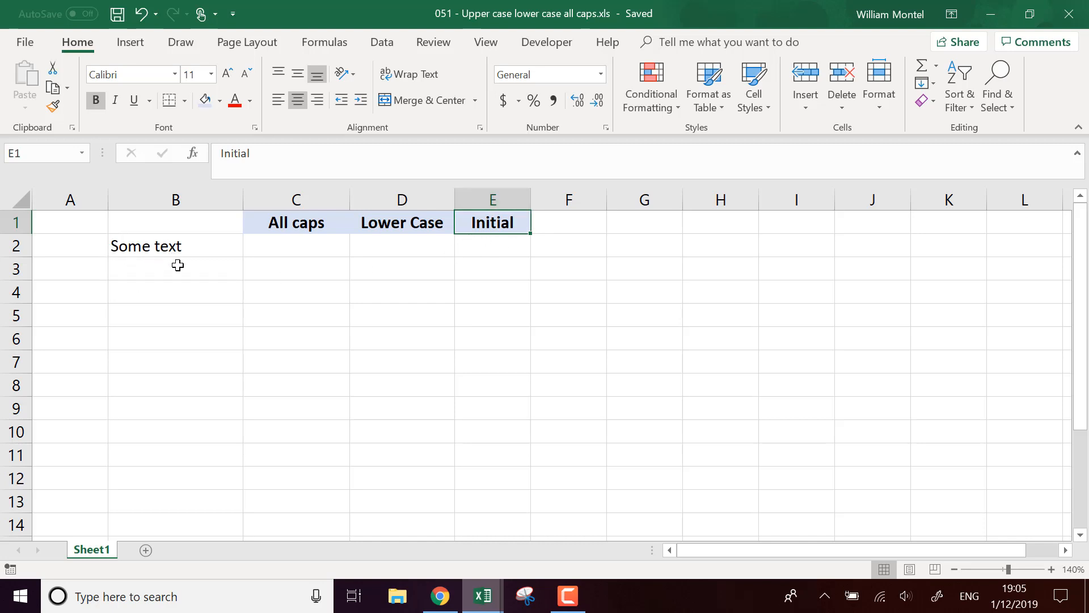
mouse_move(632, 231)
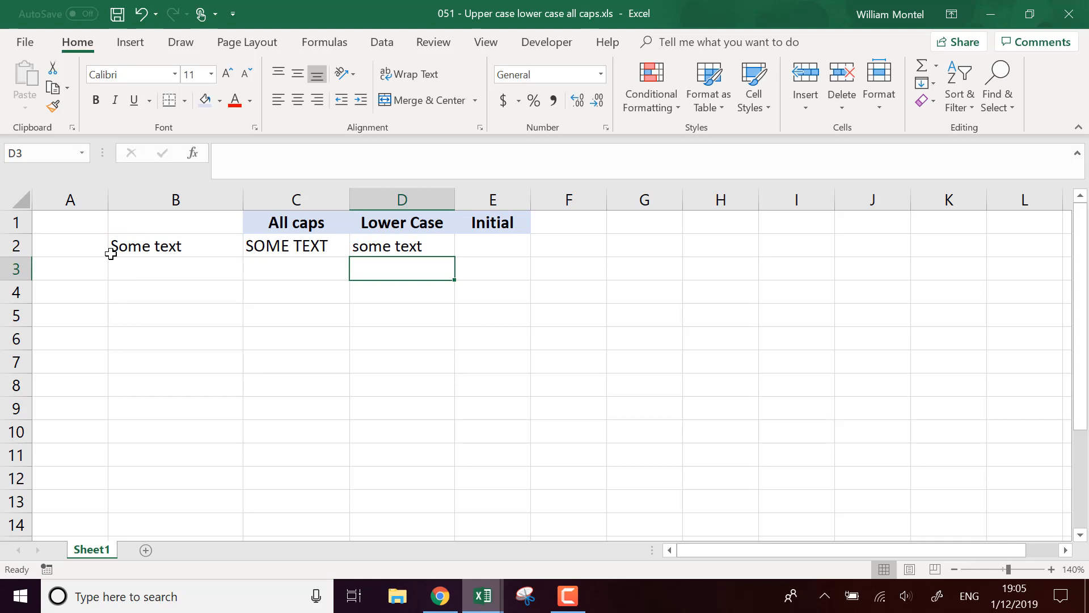
mouse_move(364, 262)
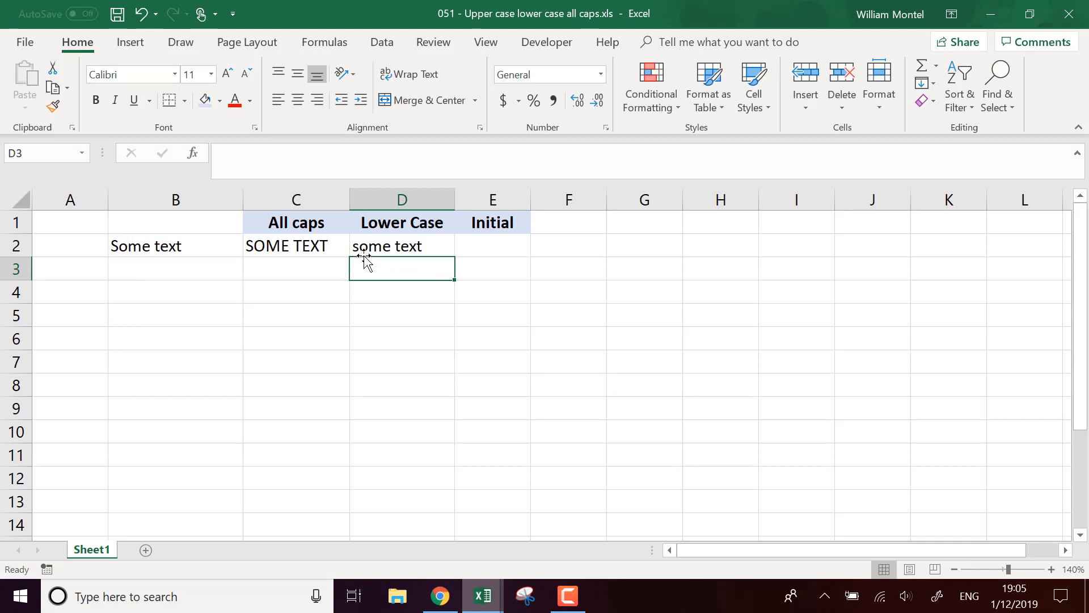
mouse_move(435, 250)
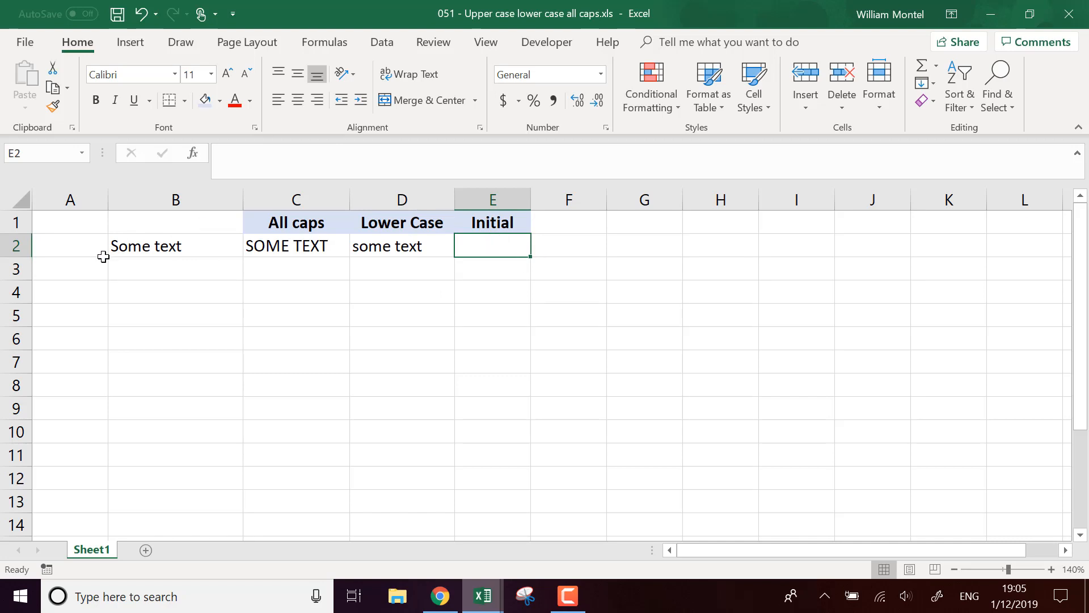
mouse_move(380, 308)
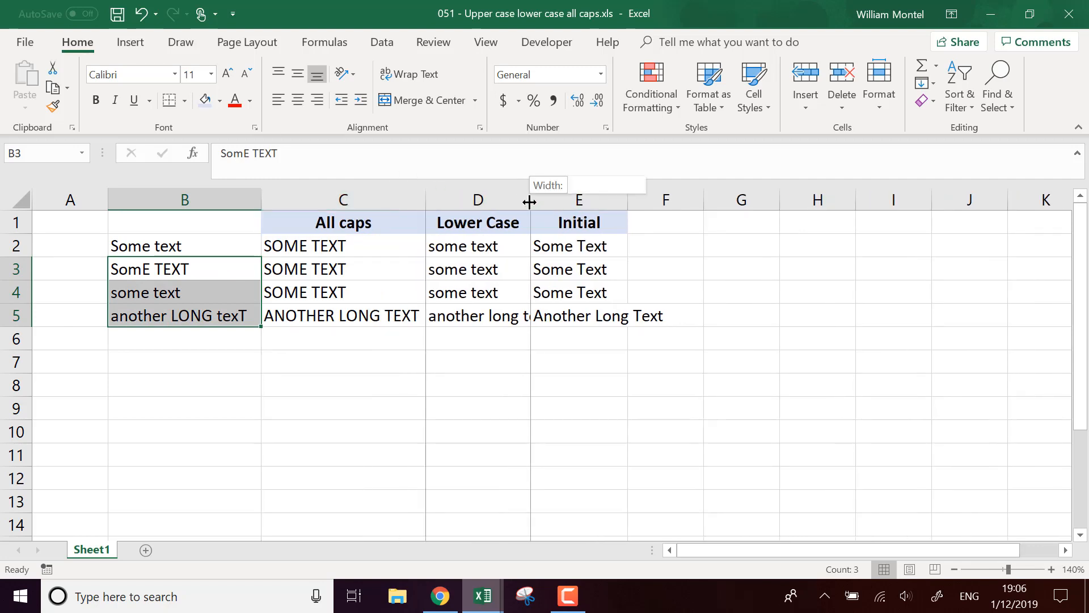
Step: Widen the Lower Case column so every converted entry displays in full
drag(529, 200, 558, 200)
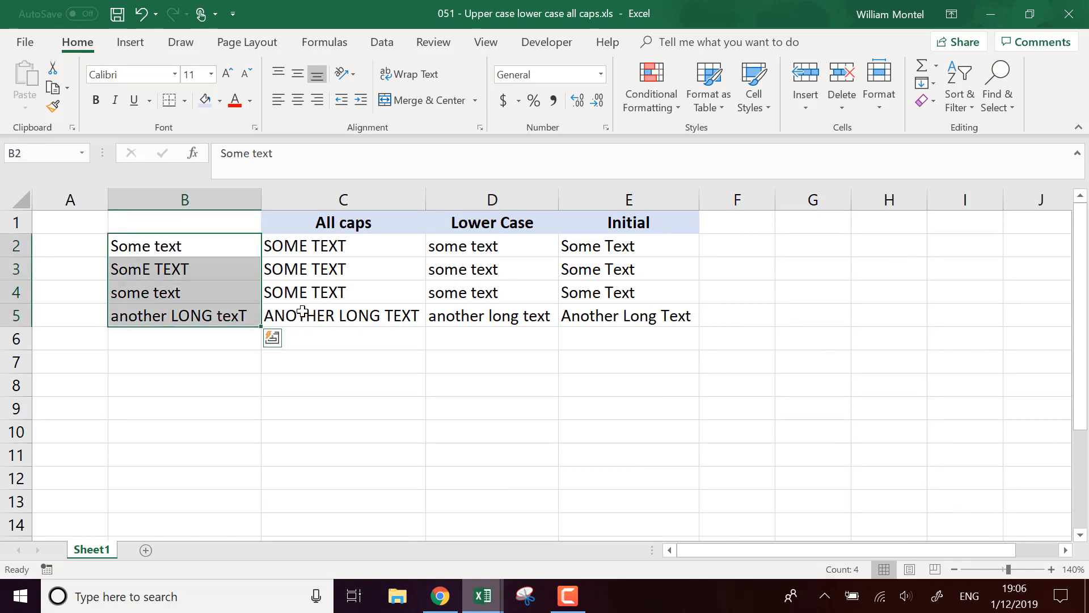
click(343, 245)
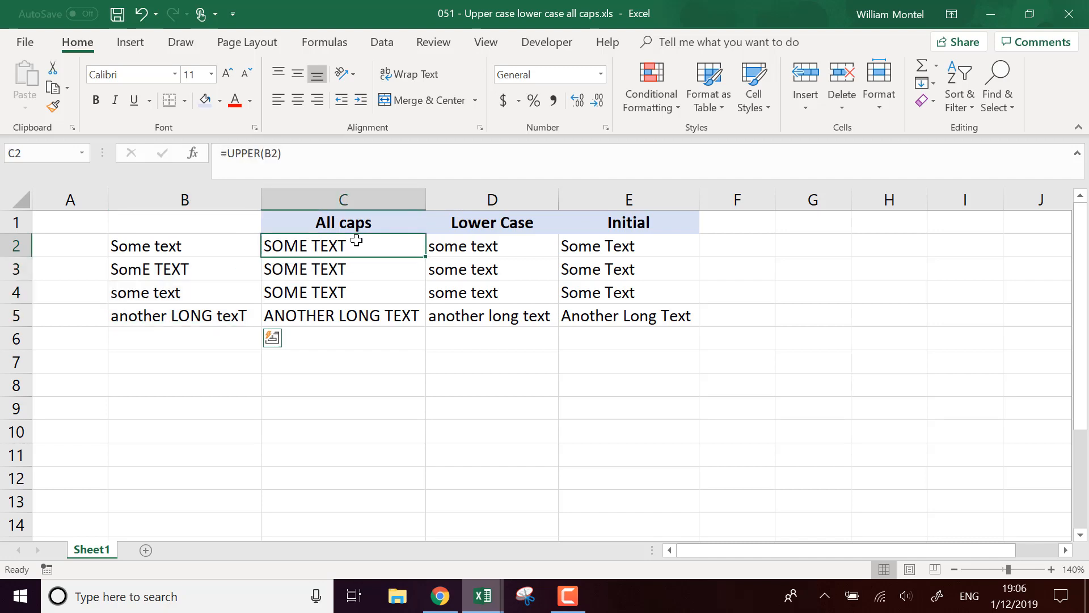
drag(342, 245, 343, 314)
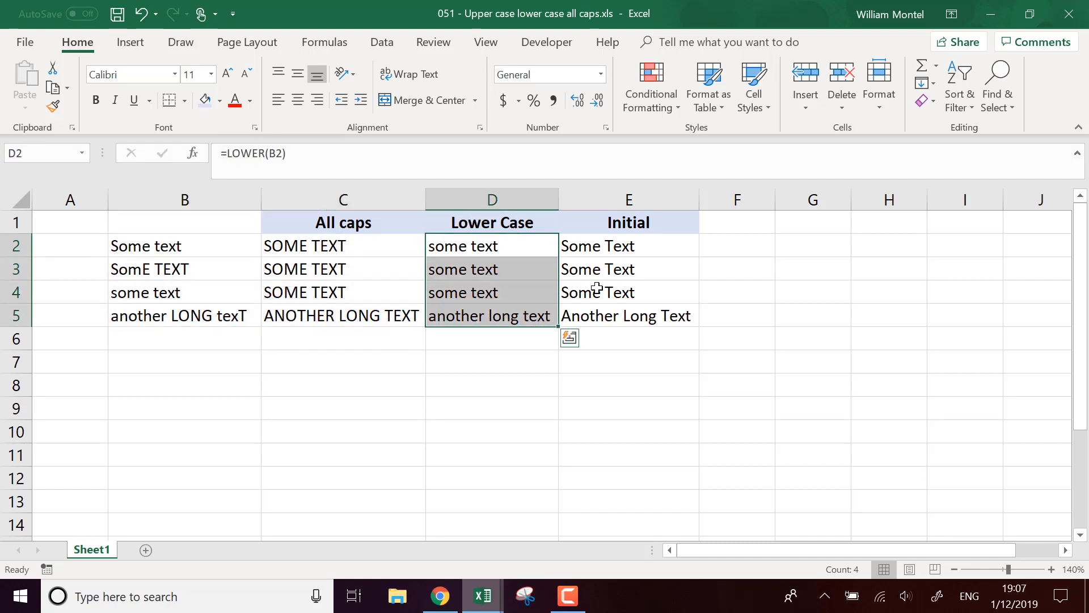
click(492, 360)
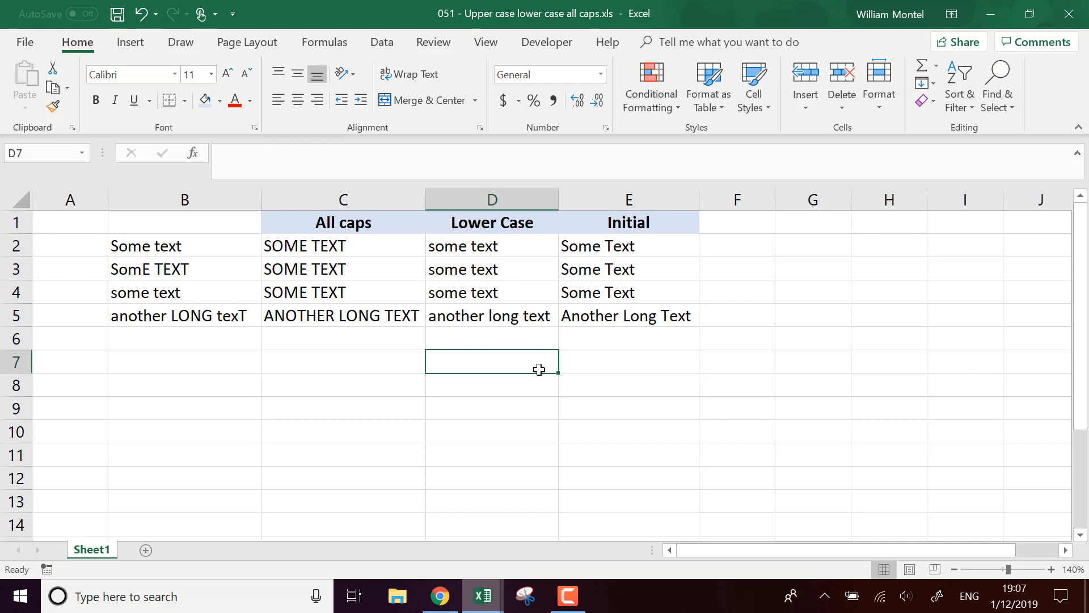